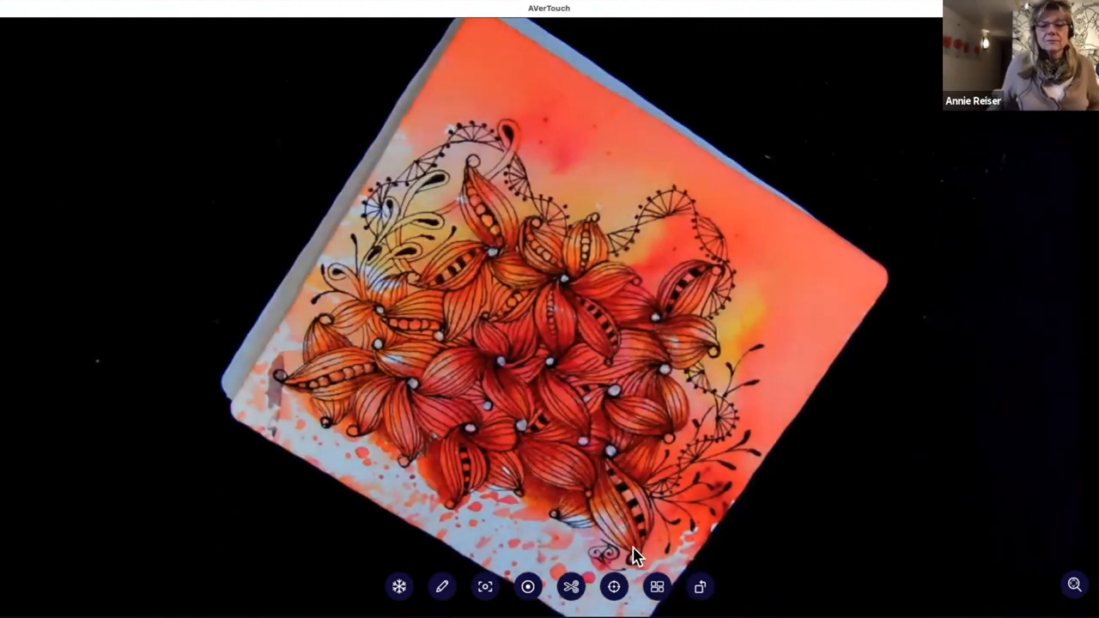
- Reveal the camera's Auto focus toggle from the toolbar focus control with the lily tile in view
{"action": "left_click", "coordinate": [527, 587]}
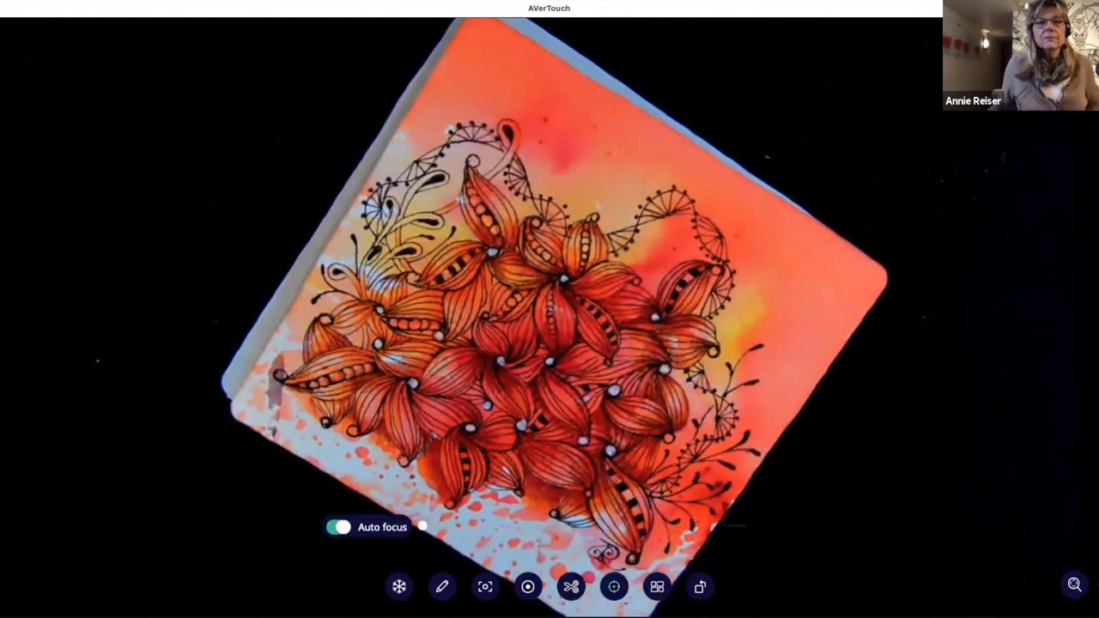